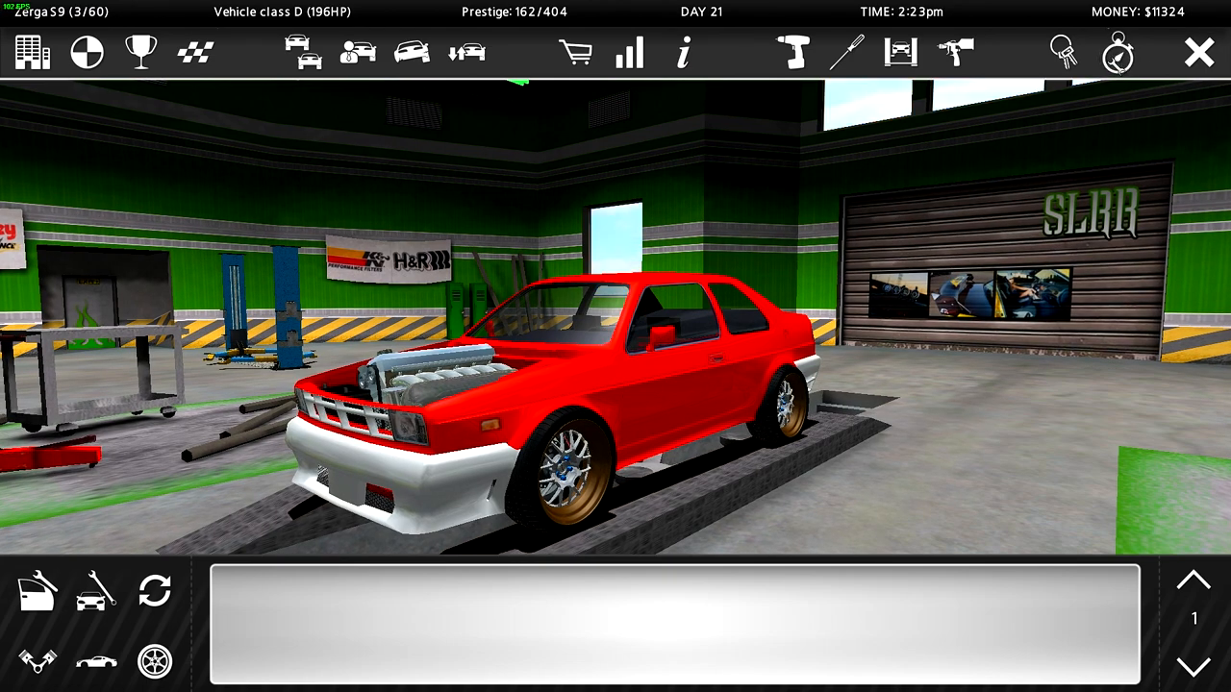
# - Go from the garage to the Car Lot view via the top toolbar icon
pyautogui.click(1115, 53)
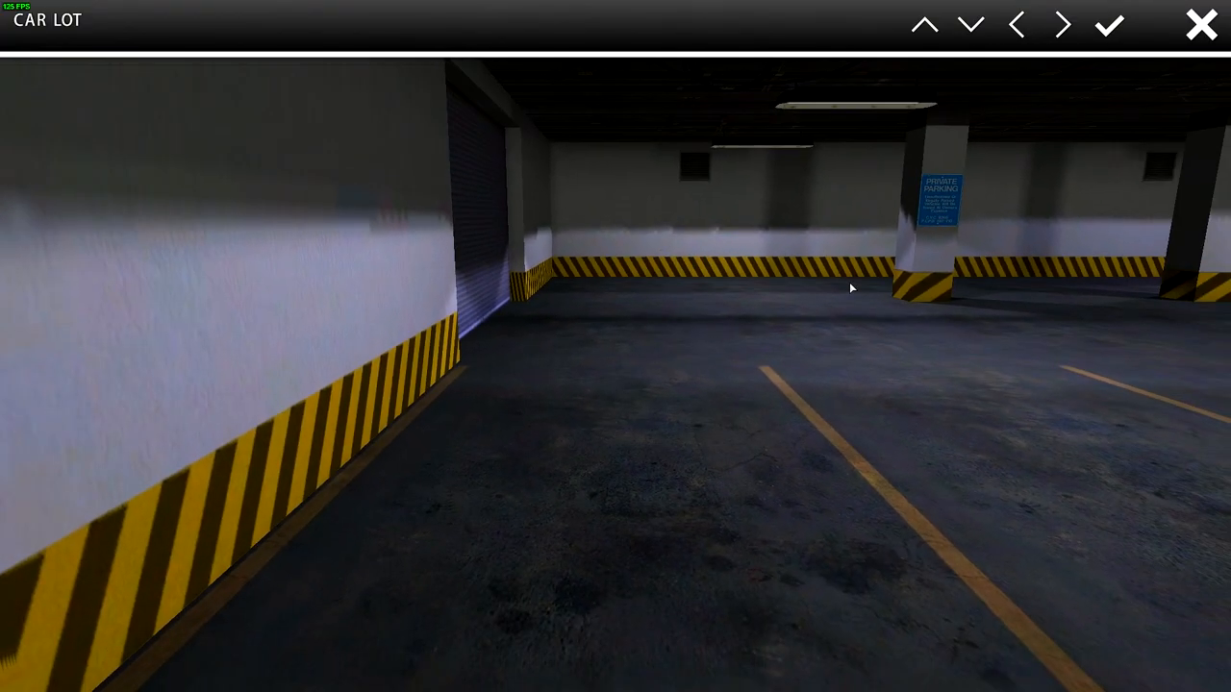
# - Leave the Car Lot and return to the garage, where a no-car warning appears
pyautogui.click(1016, 25)
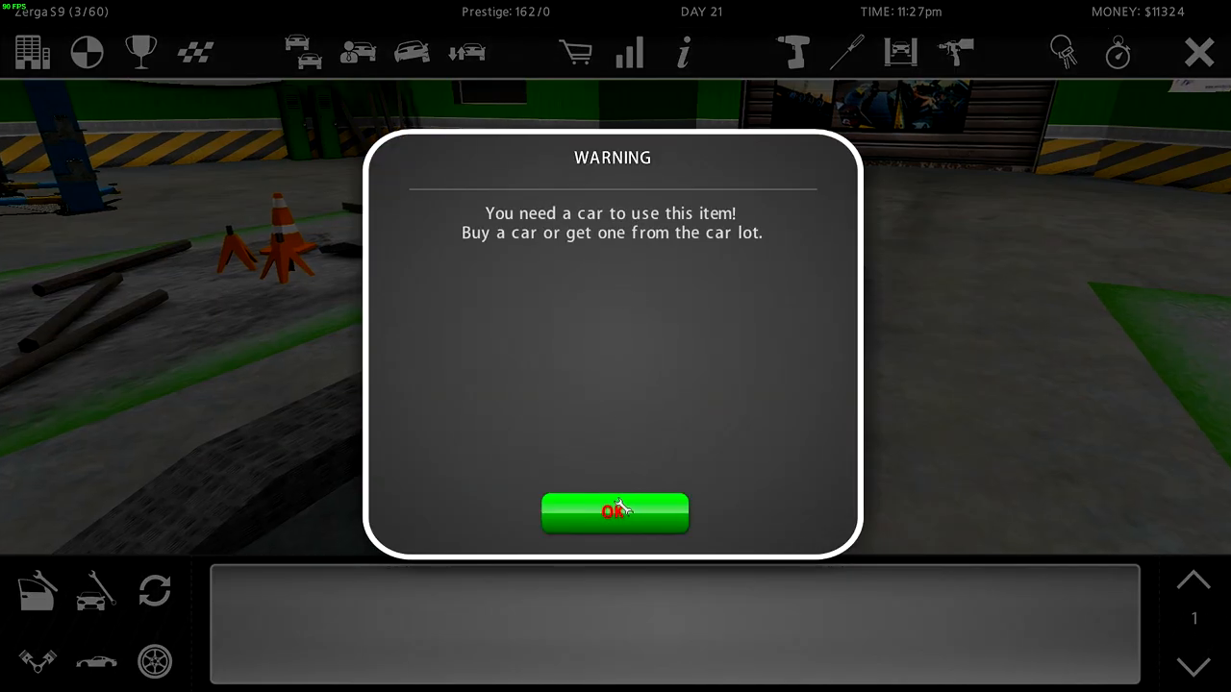
# - Dismiss the 'car needed' warning twice, leaving the empty garage lift showing
pyautogui.click(615, 511)
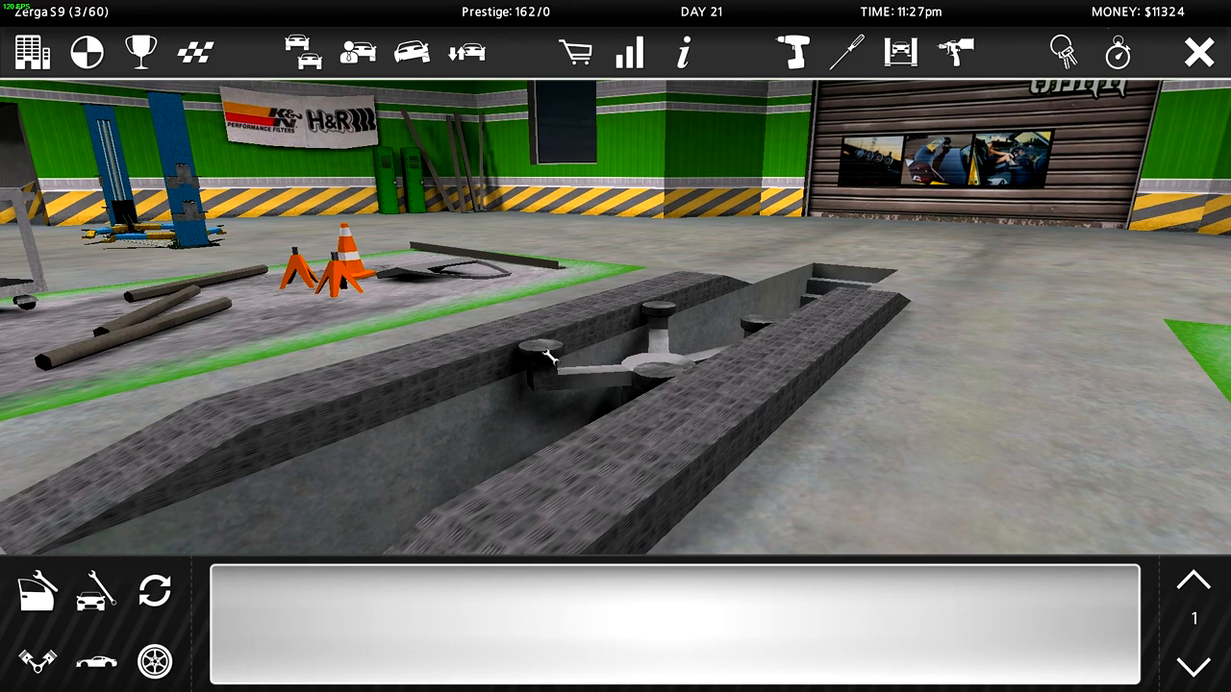
pyautogui.moveTo(479, 362)
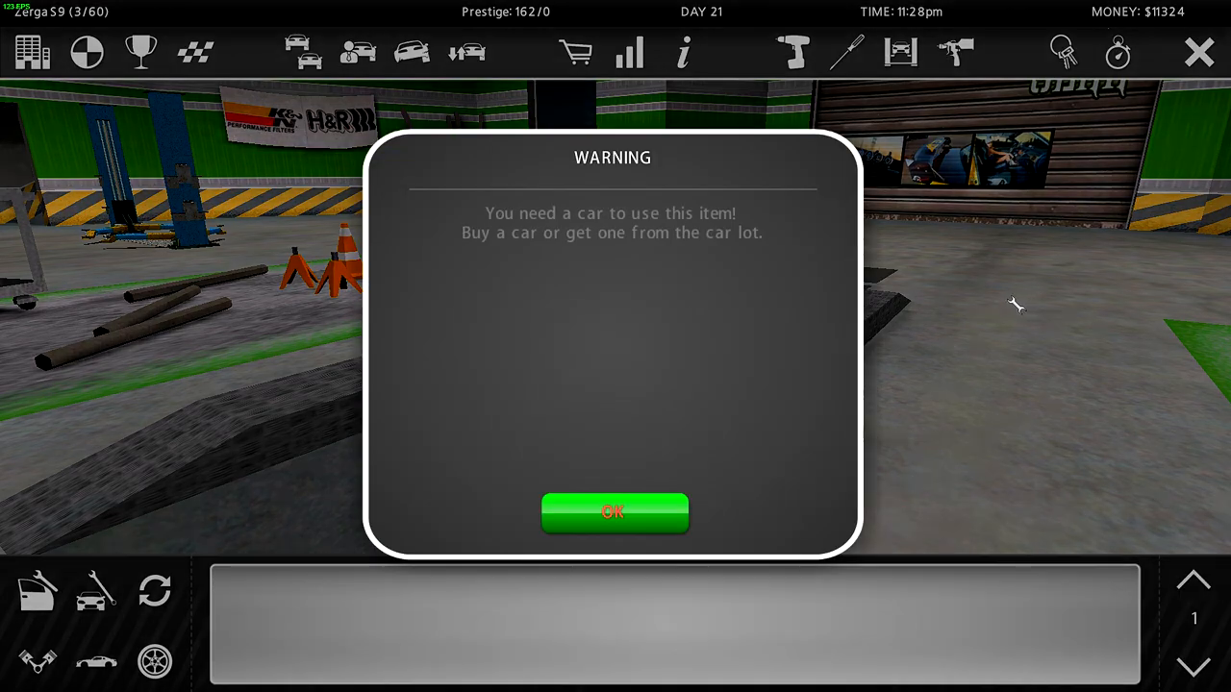
pyautogui.click(611, 512)
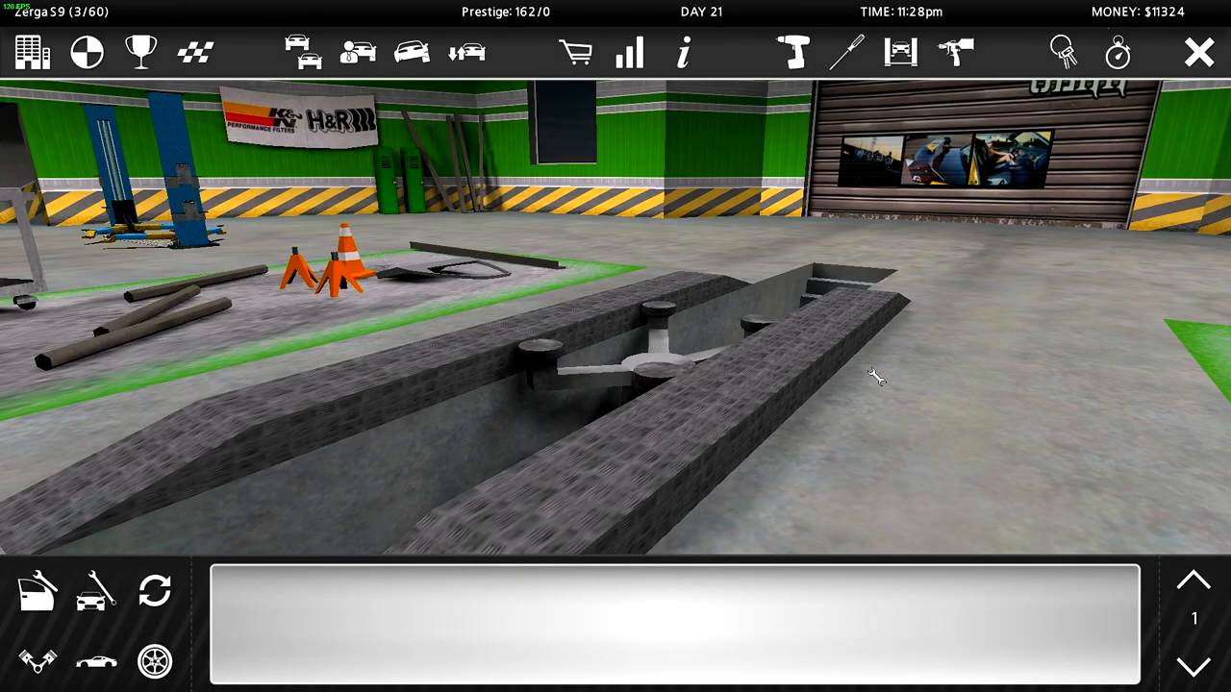